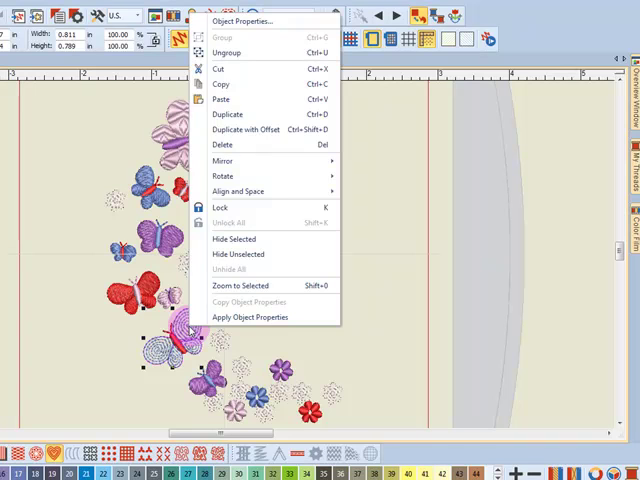
mouse_move(240, 286)
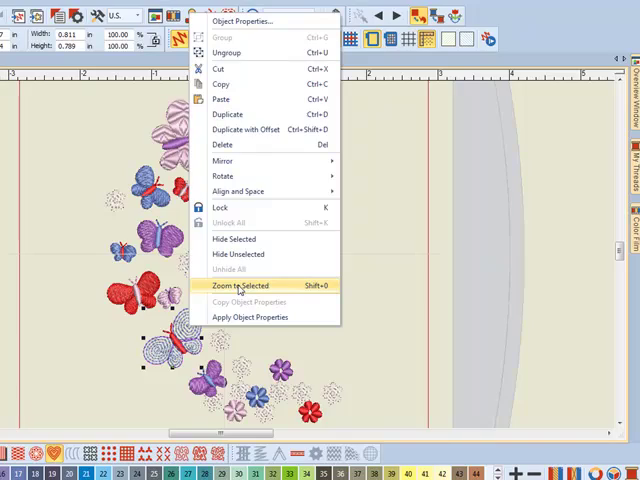
Step: Zoom the view in on the selected butterfly so it displays larger
click(240, 285)
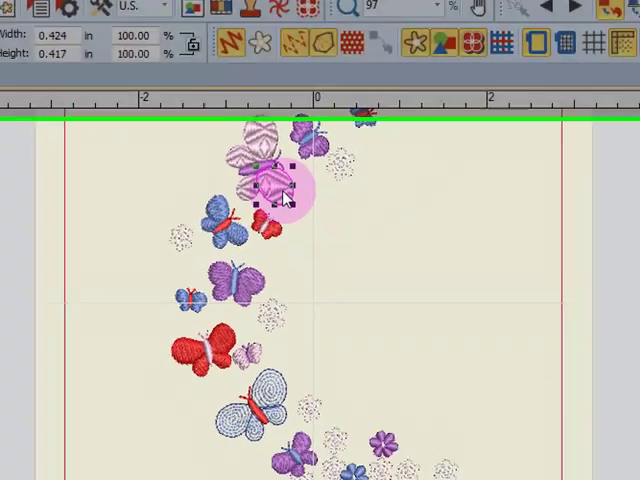
Step: Right-click the pink striped butterfly, then the purple butterfly, to show its context menu
right_click(280, 195)
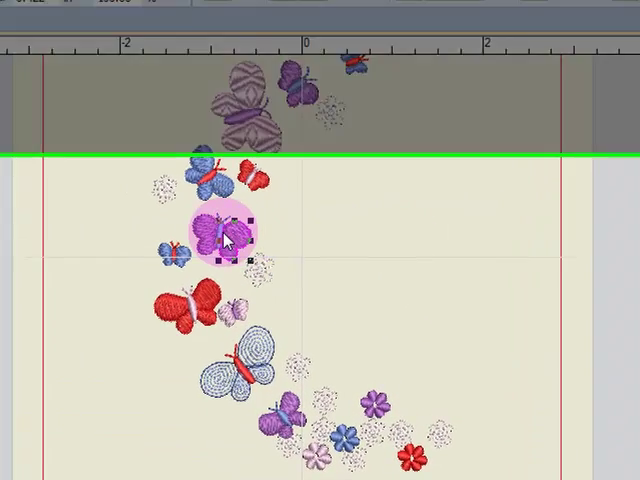
right_click(225, 237)
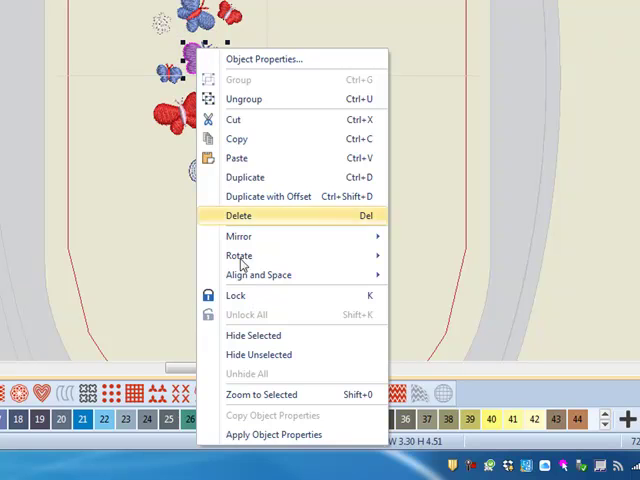